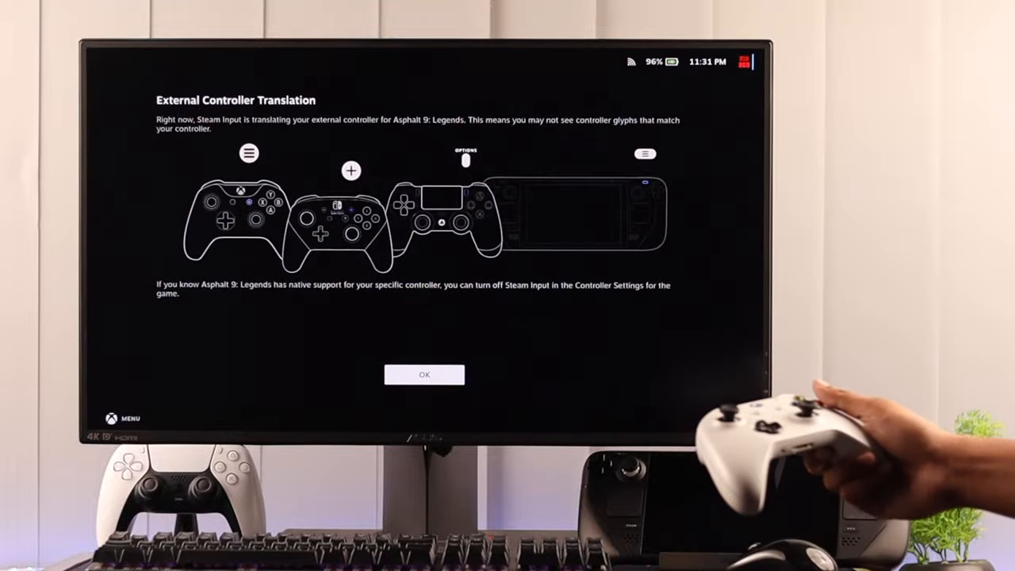
Dismiss the External Controller Translation notice to return to the Game Mode home screen
{"action": "left_click", "coordinate": [425, 374]}
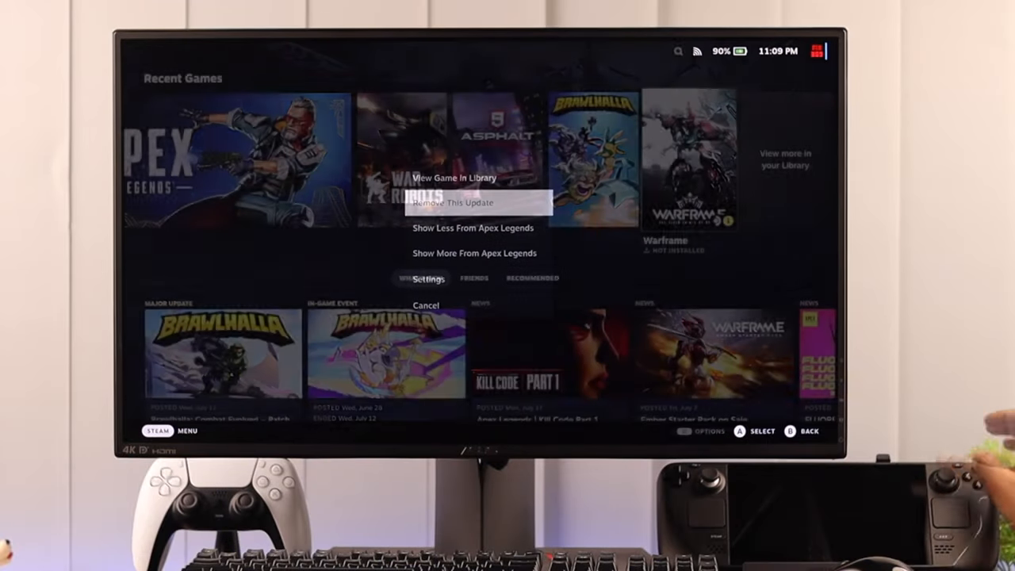
Close the game options and switch from Game Mode to the desktop via the Power menu
{"action": "left_click", "coordinate": [157, 431]}
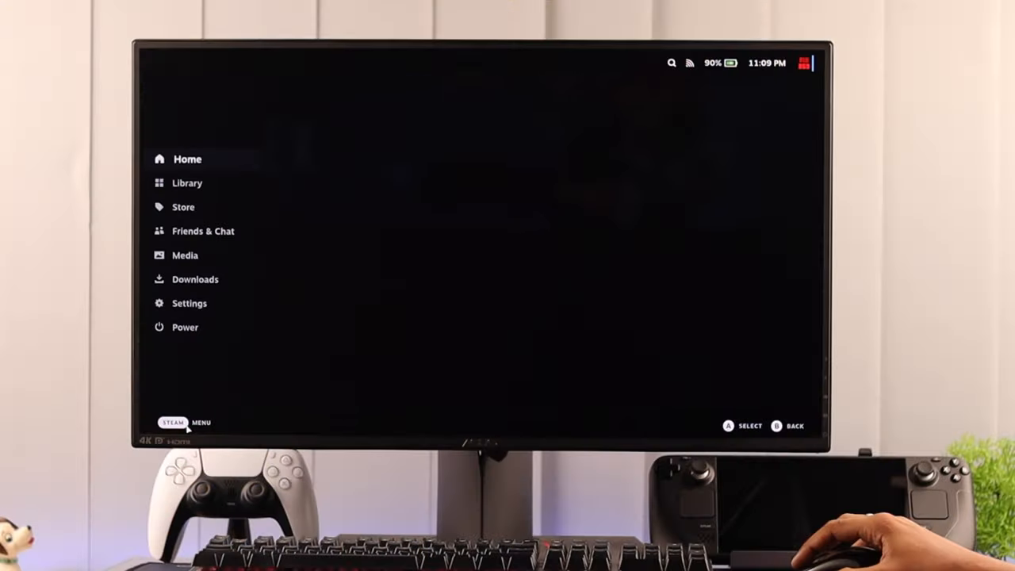
{"action": "left_click", "coordinate": [184, 327]}
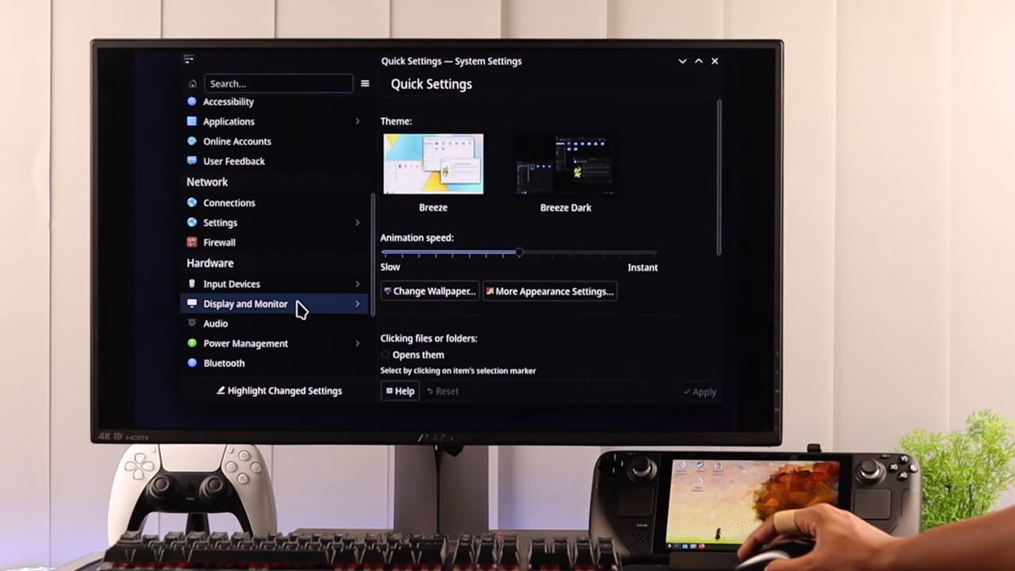
In Display and Monitor, make ROG PG27AQ primary at 3840x2160, disable Built-in Screen, and apply
{"action": "left_click", "coordinate": [246, 304]}
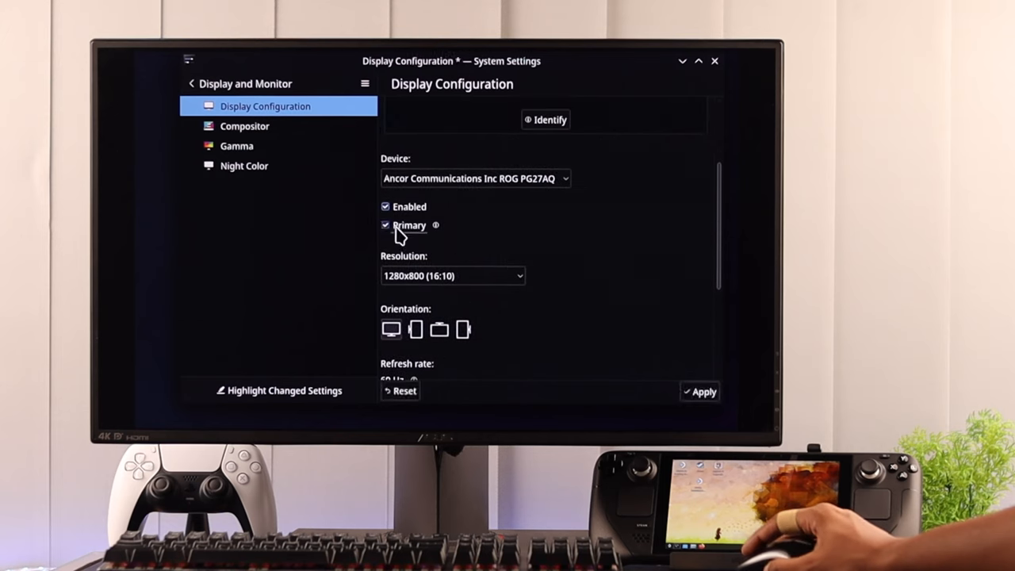
{"action": "left_click", "coordinate": [452, 276]}
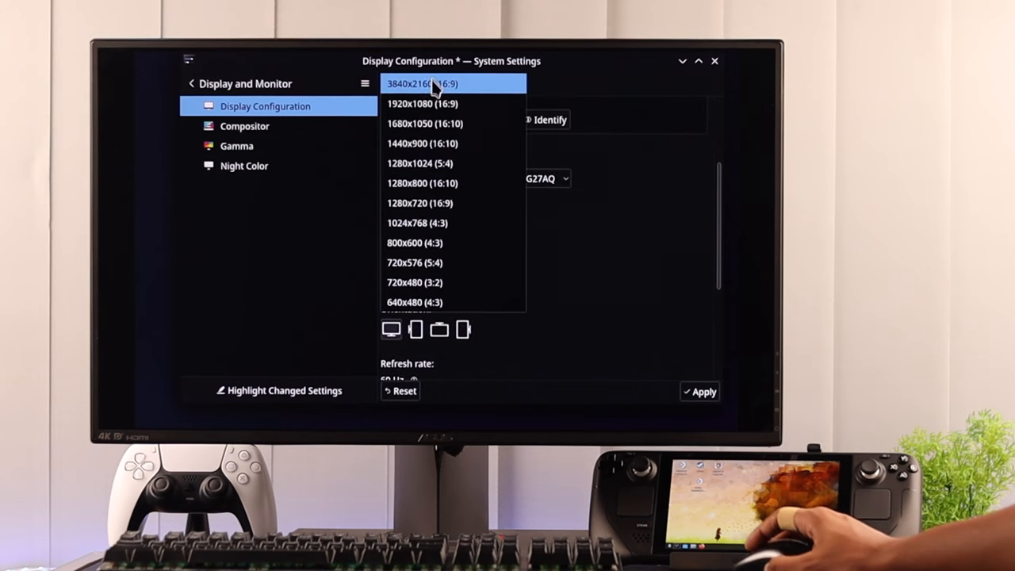
{"action": "left_click", "coordinate": [422, 82]}
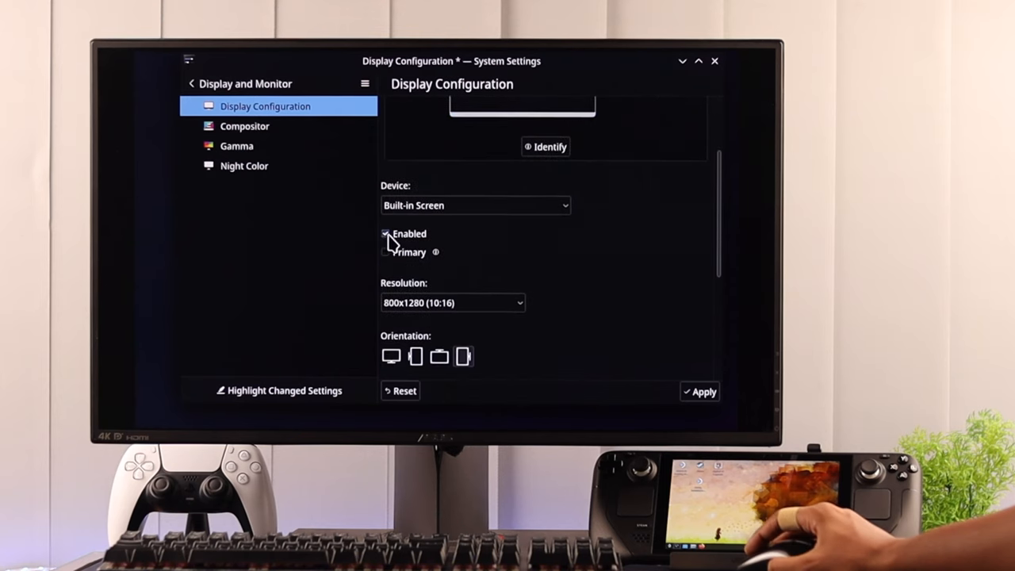
{"action": "left_click", "coordinate": [385, 233]}
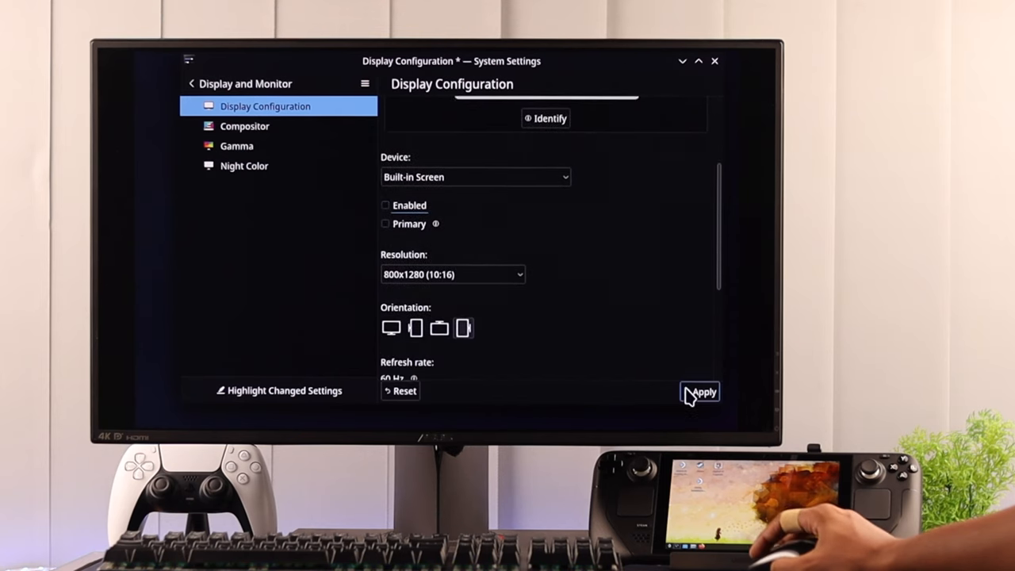
{"action": "left_click", "coordinate": [699, 392]}
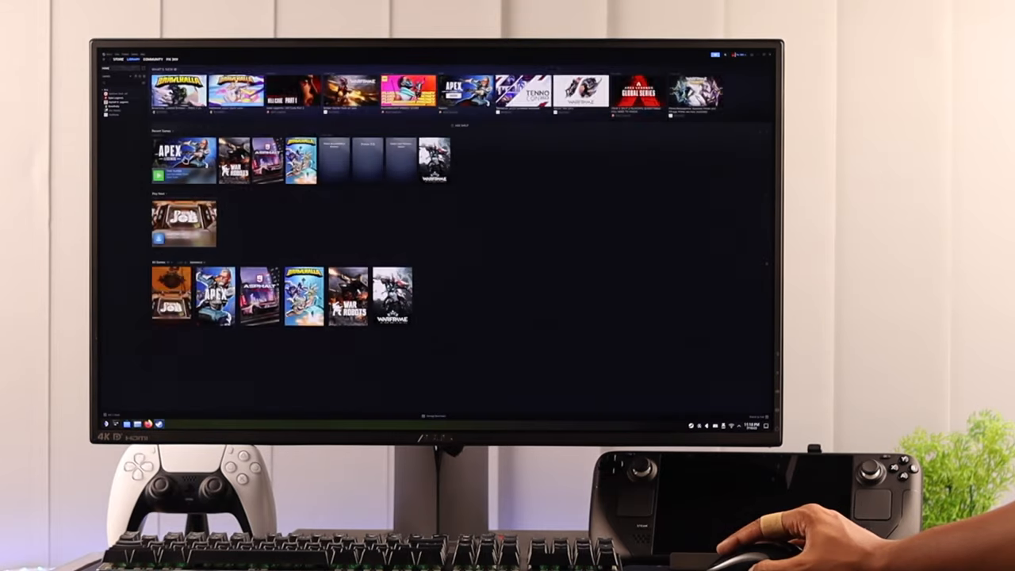